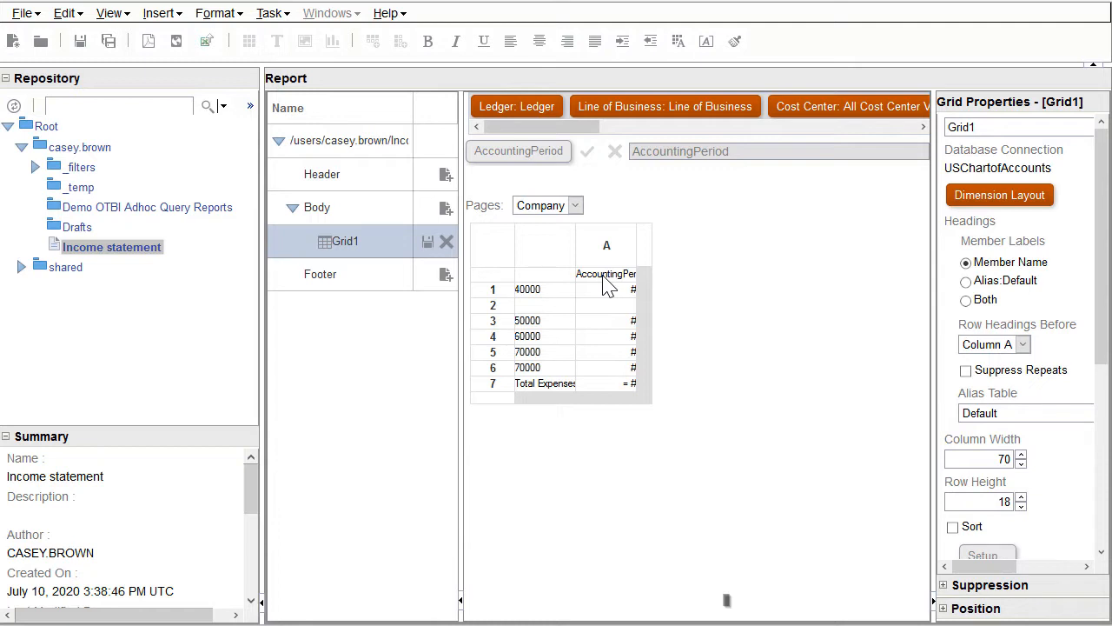
# Select Grid1's column A heading and bring up its AccountingPeriod member selection
pyautogui.click(604, 275)
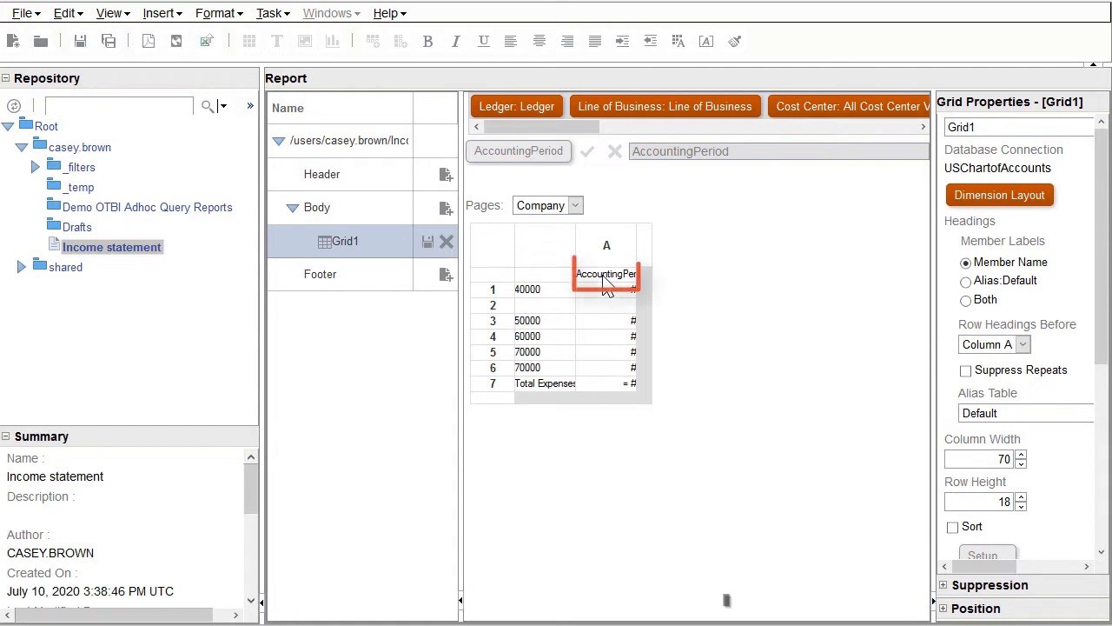
pyautogui.doubleClick(605, 273)
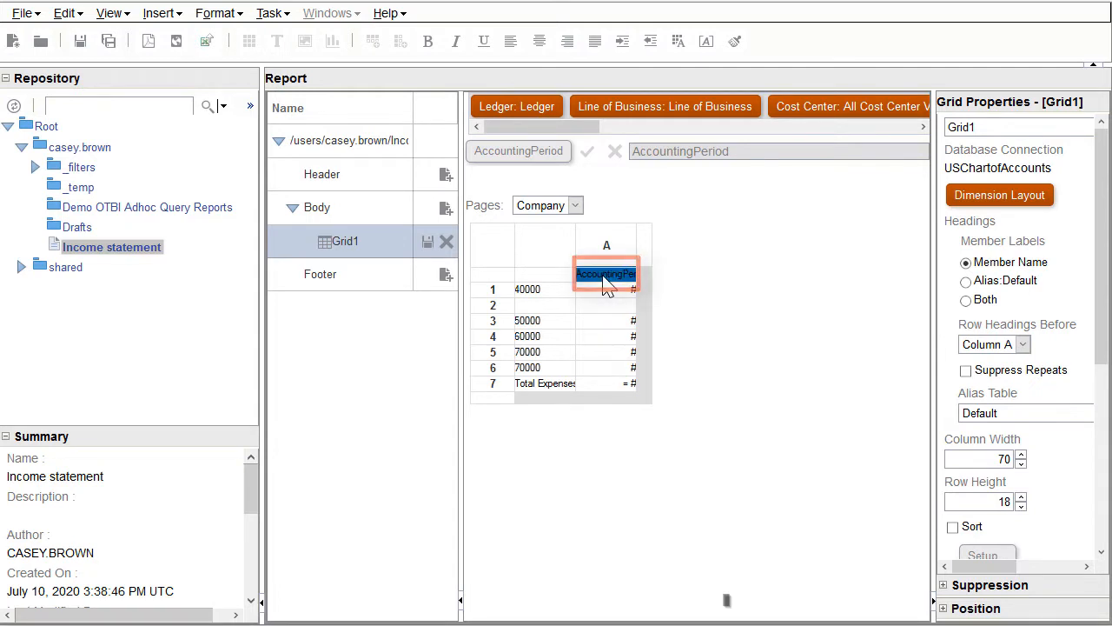
pyautogui.doubleClick(605, 275)
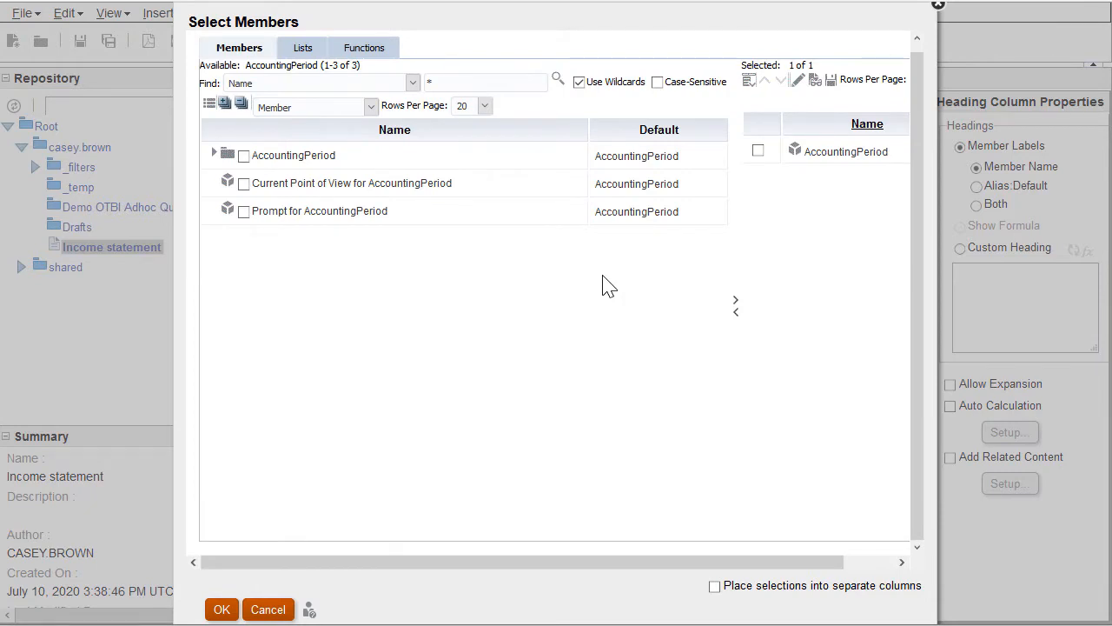
# Remove the plain AccountingPeriod member and add the Range function from the Functions list
pyautogui.click(758, 150)
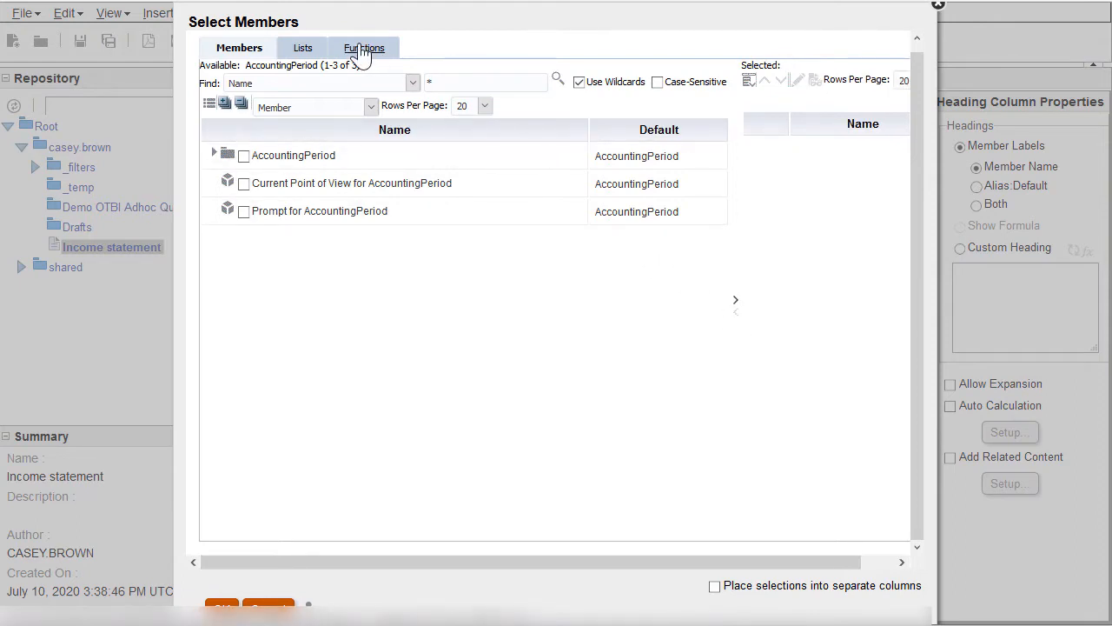
pyautogui.click(362, 49)
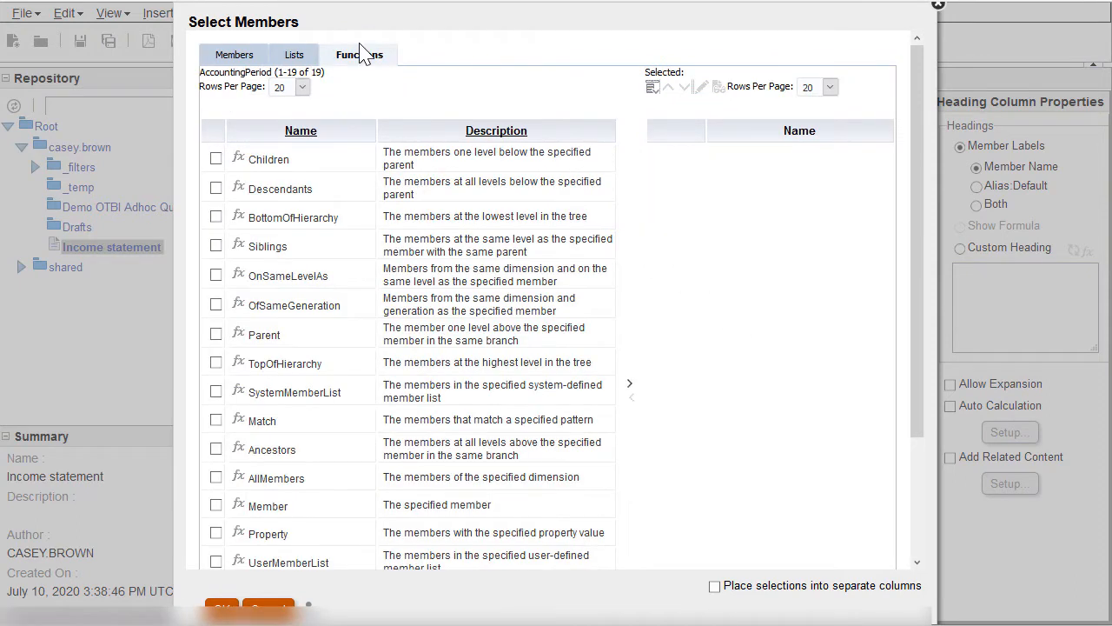
pyautogui.scroll(-3)
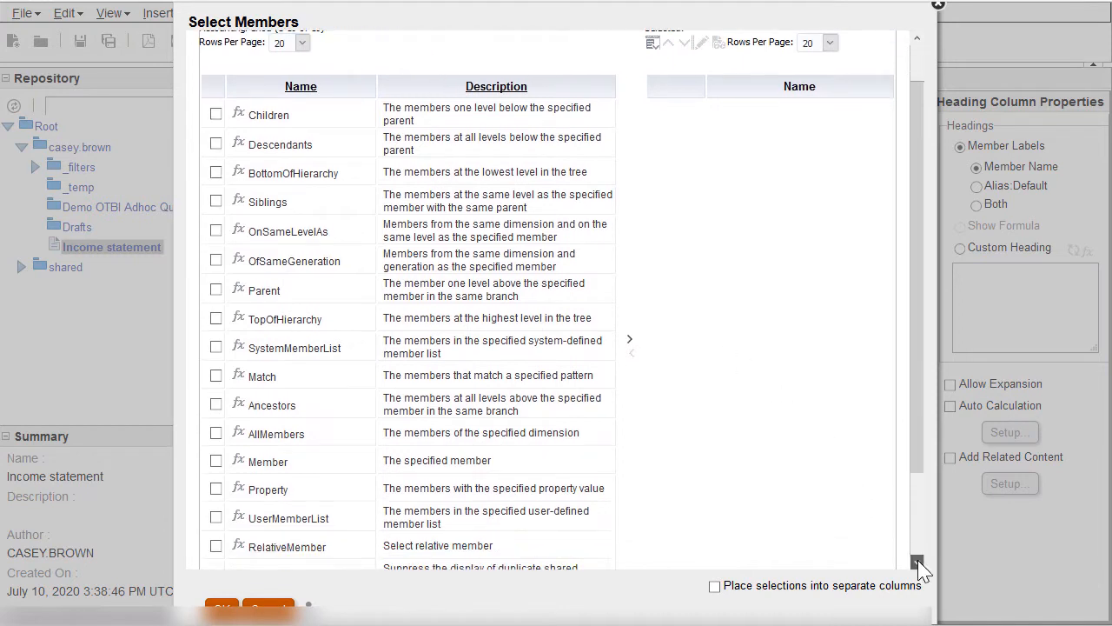
pyautogui.scroll(-3)
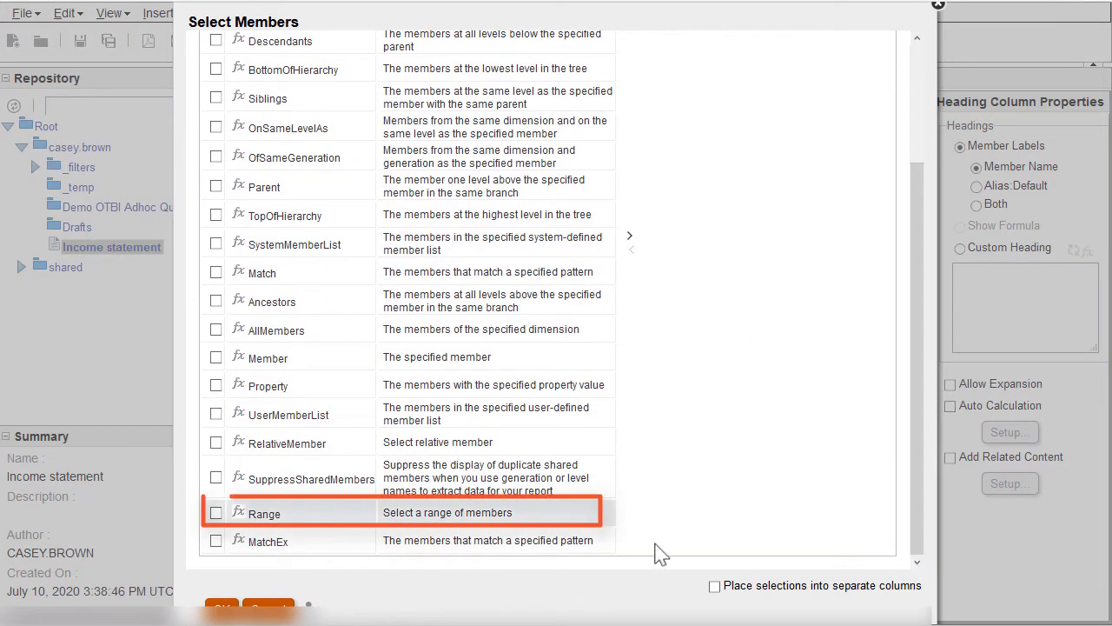
pyautogui.click(216, 513)
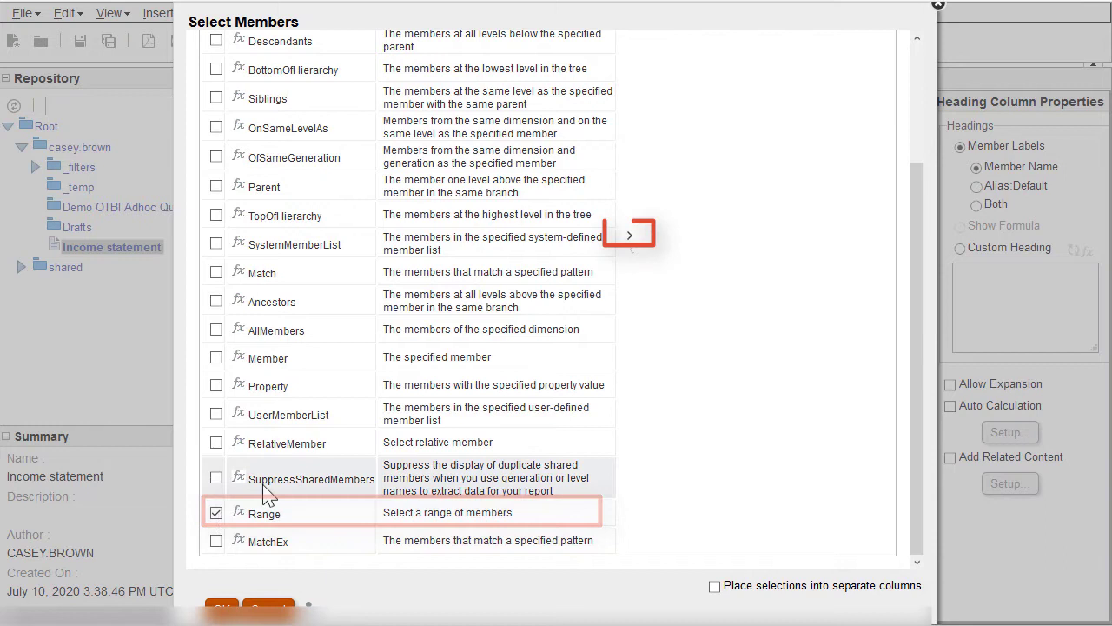
pyautogui.moveTo(632, 240)
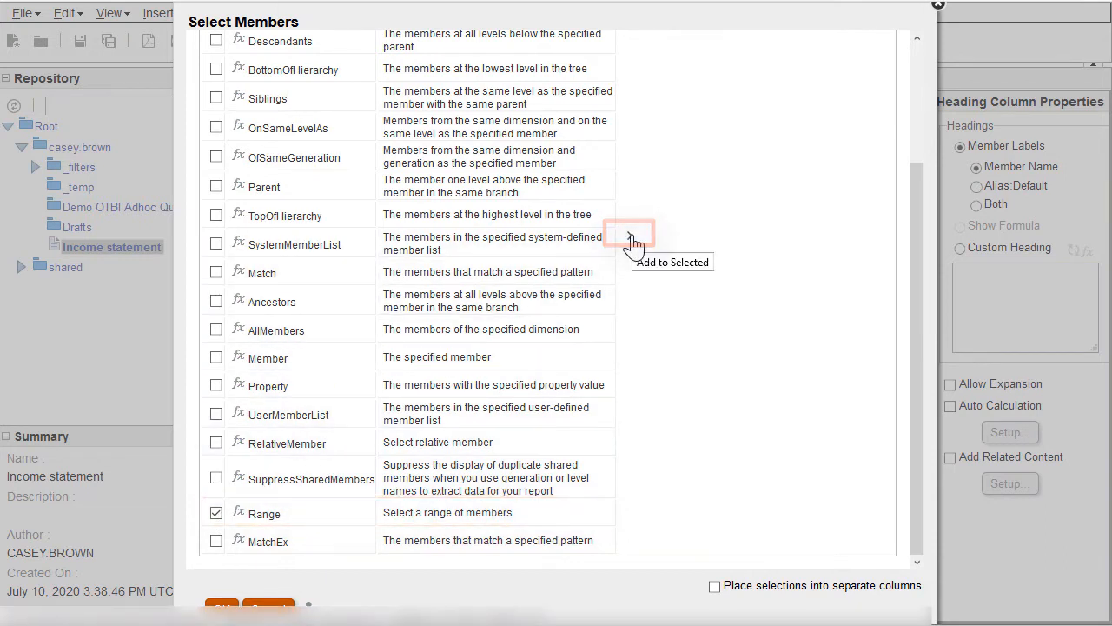
pyautogui.click(631, 234)
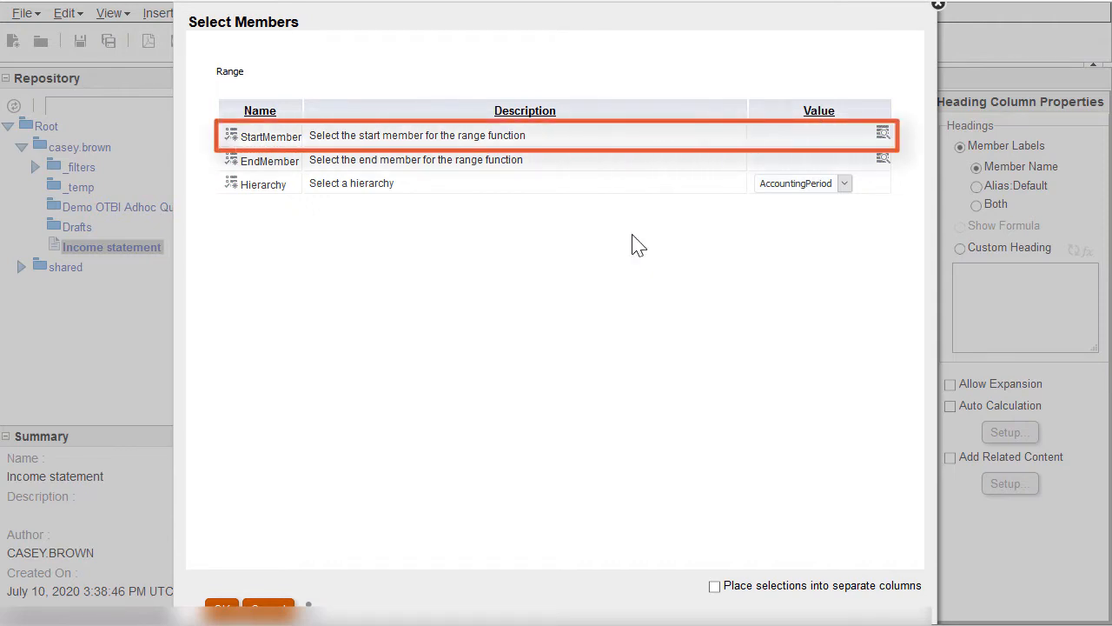
# Choose RelativeMember as the Range's StartMember function, showing its Member, Offset and Hierarchy parameters
pyautogui.click(883, 132)
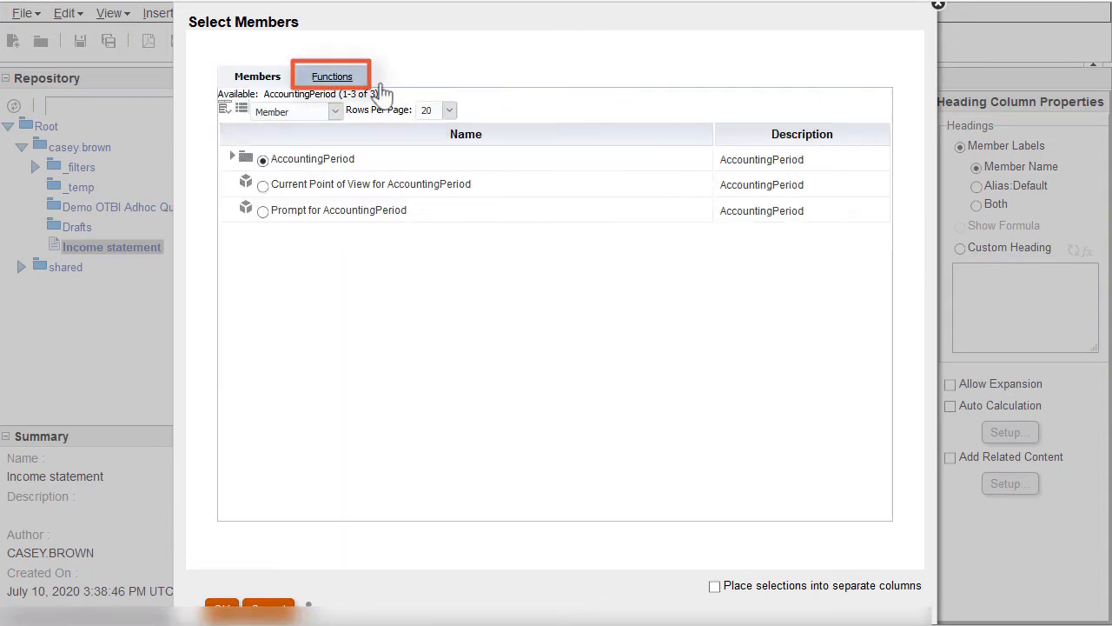
pyautogui.click(330, 73)
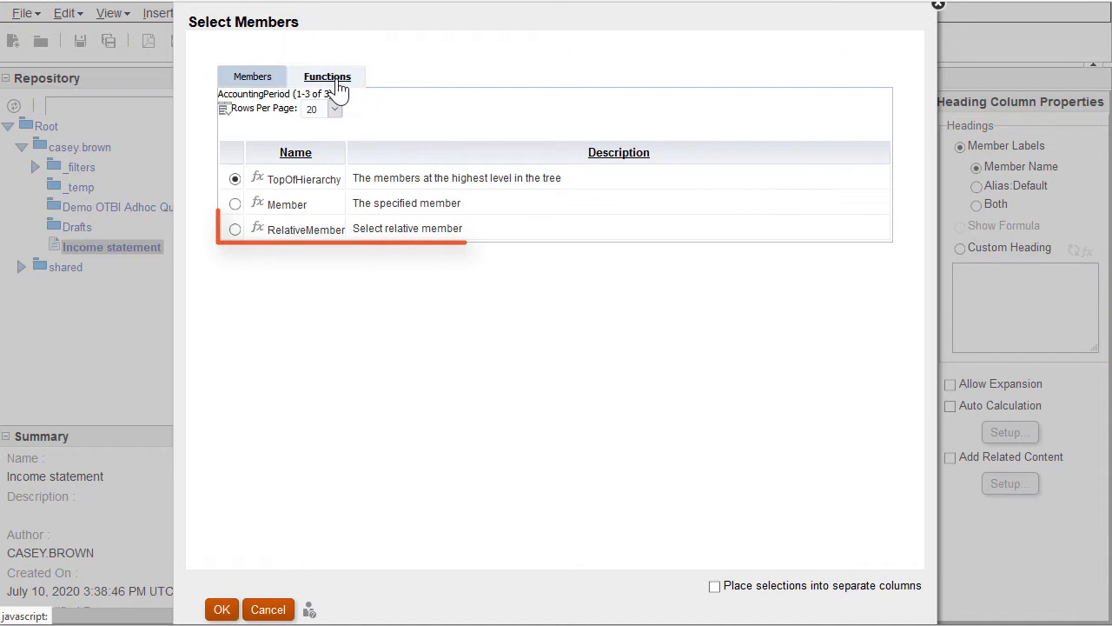
pyautogui.click(235, 230)
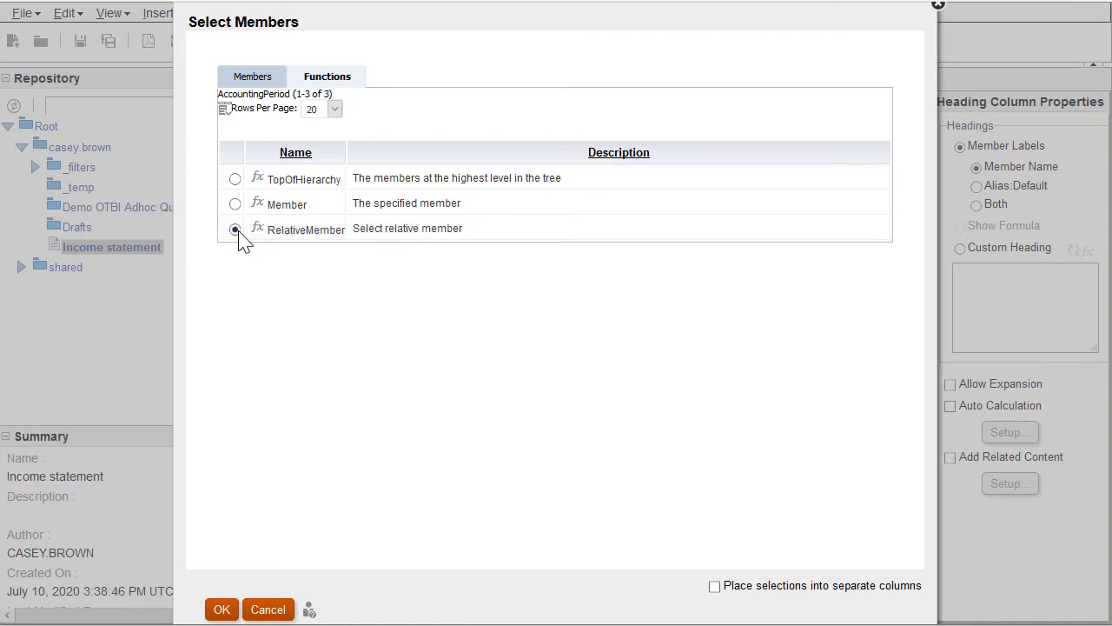
pyautogui.click(234, 229)
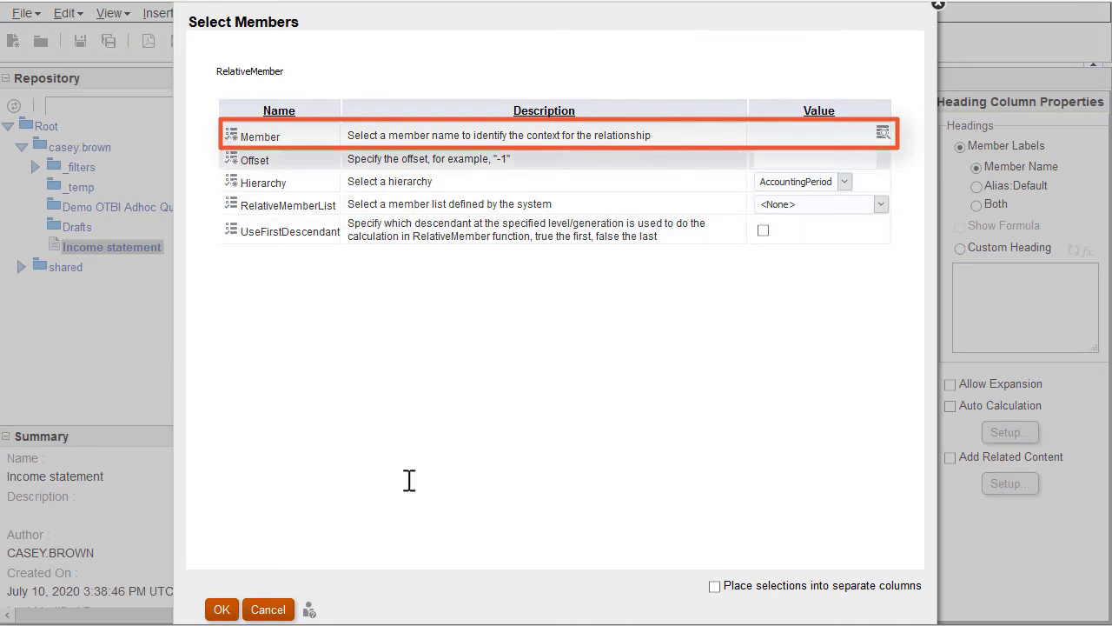
# Set RelativeMember's Member to Current Point of View for AccountingPeriod with Offset -11
pyautogui.click(883, 133)
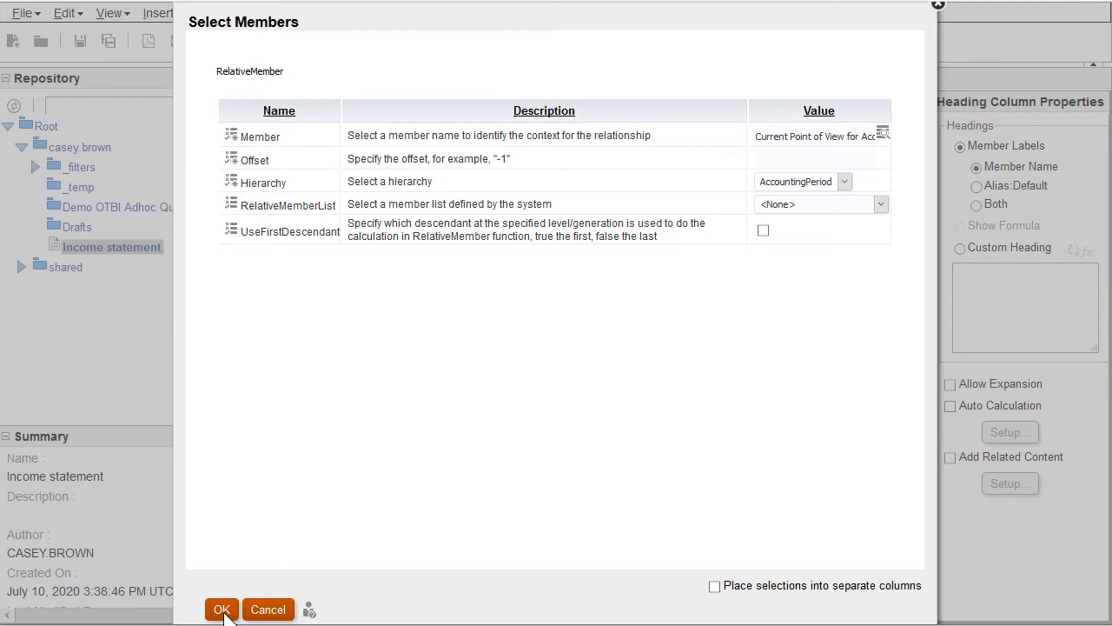
pyautogui.click(798, 160)
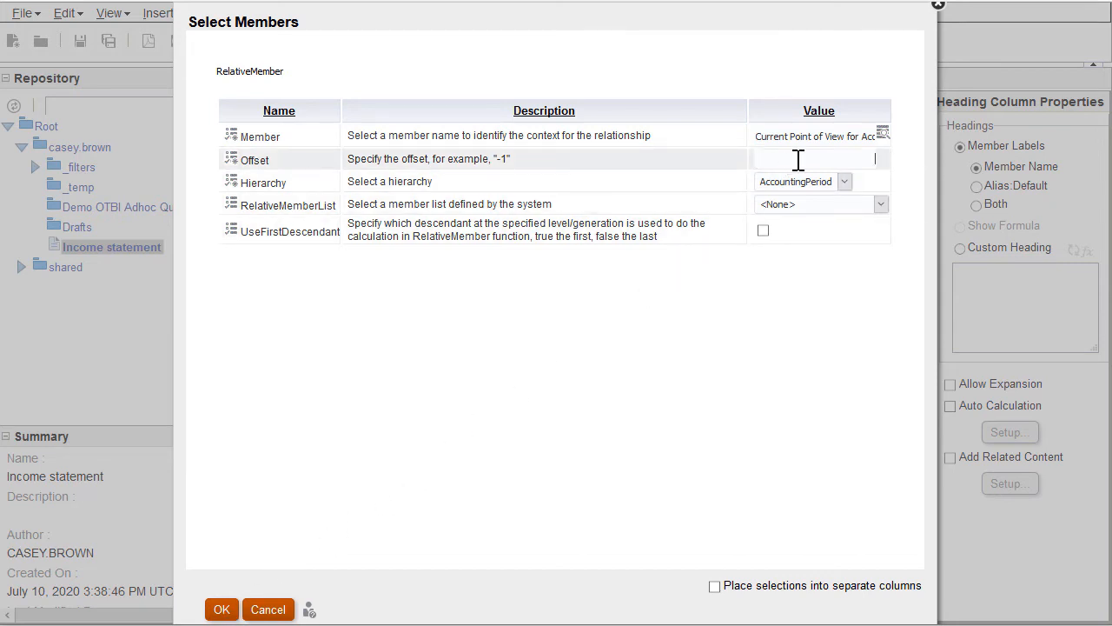
pyautogui.write('-11')
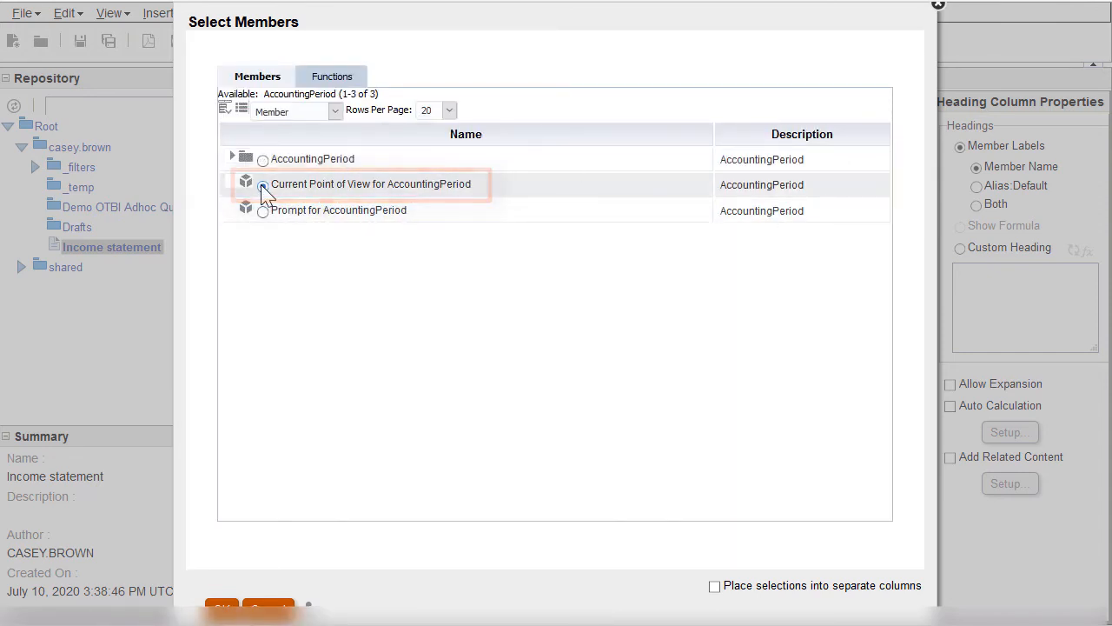
# Set EndMember to Current Point of View for AccountingPeriod and apply the Range to column A
pyautogui.click(263, 185)
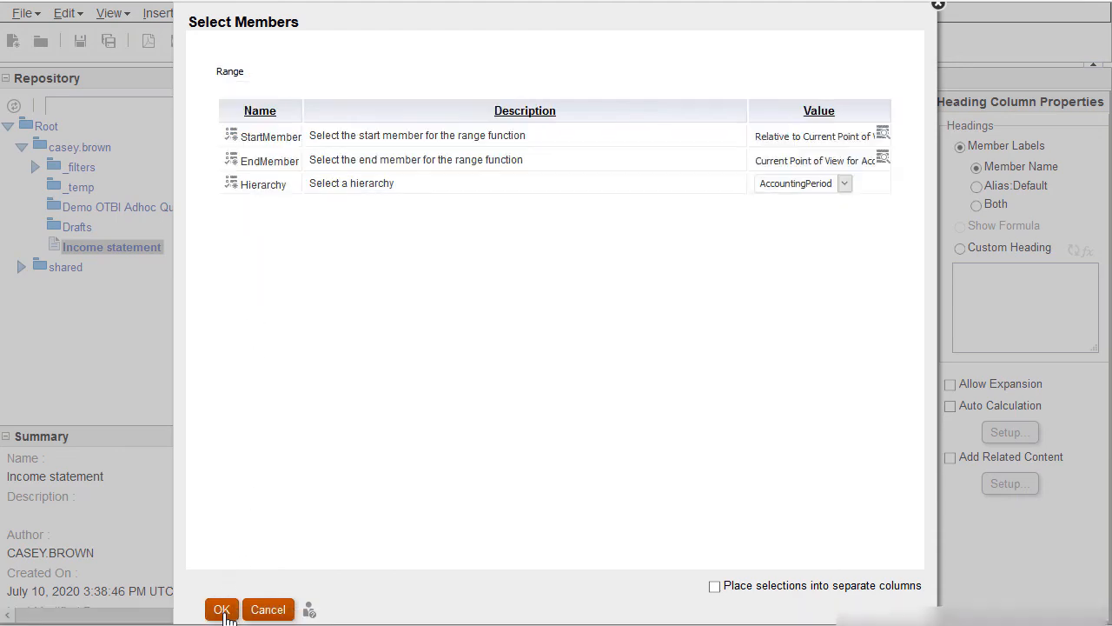
pyautogui.click(223, 609)
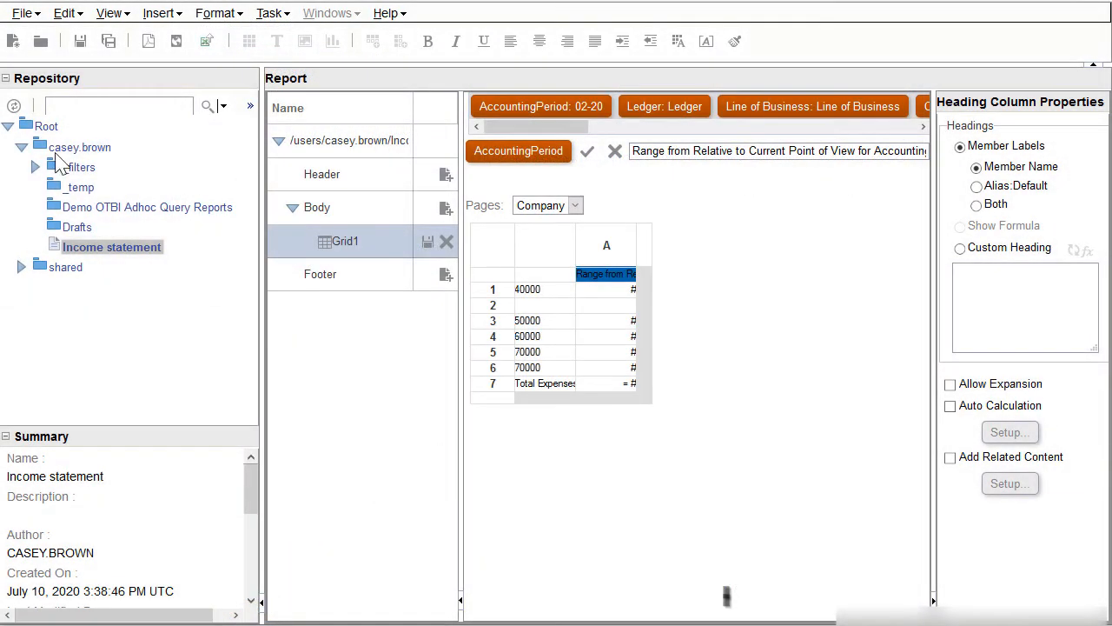